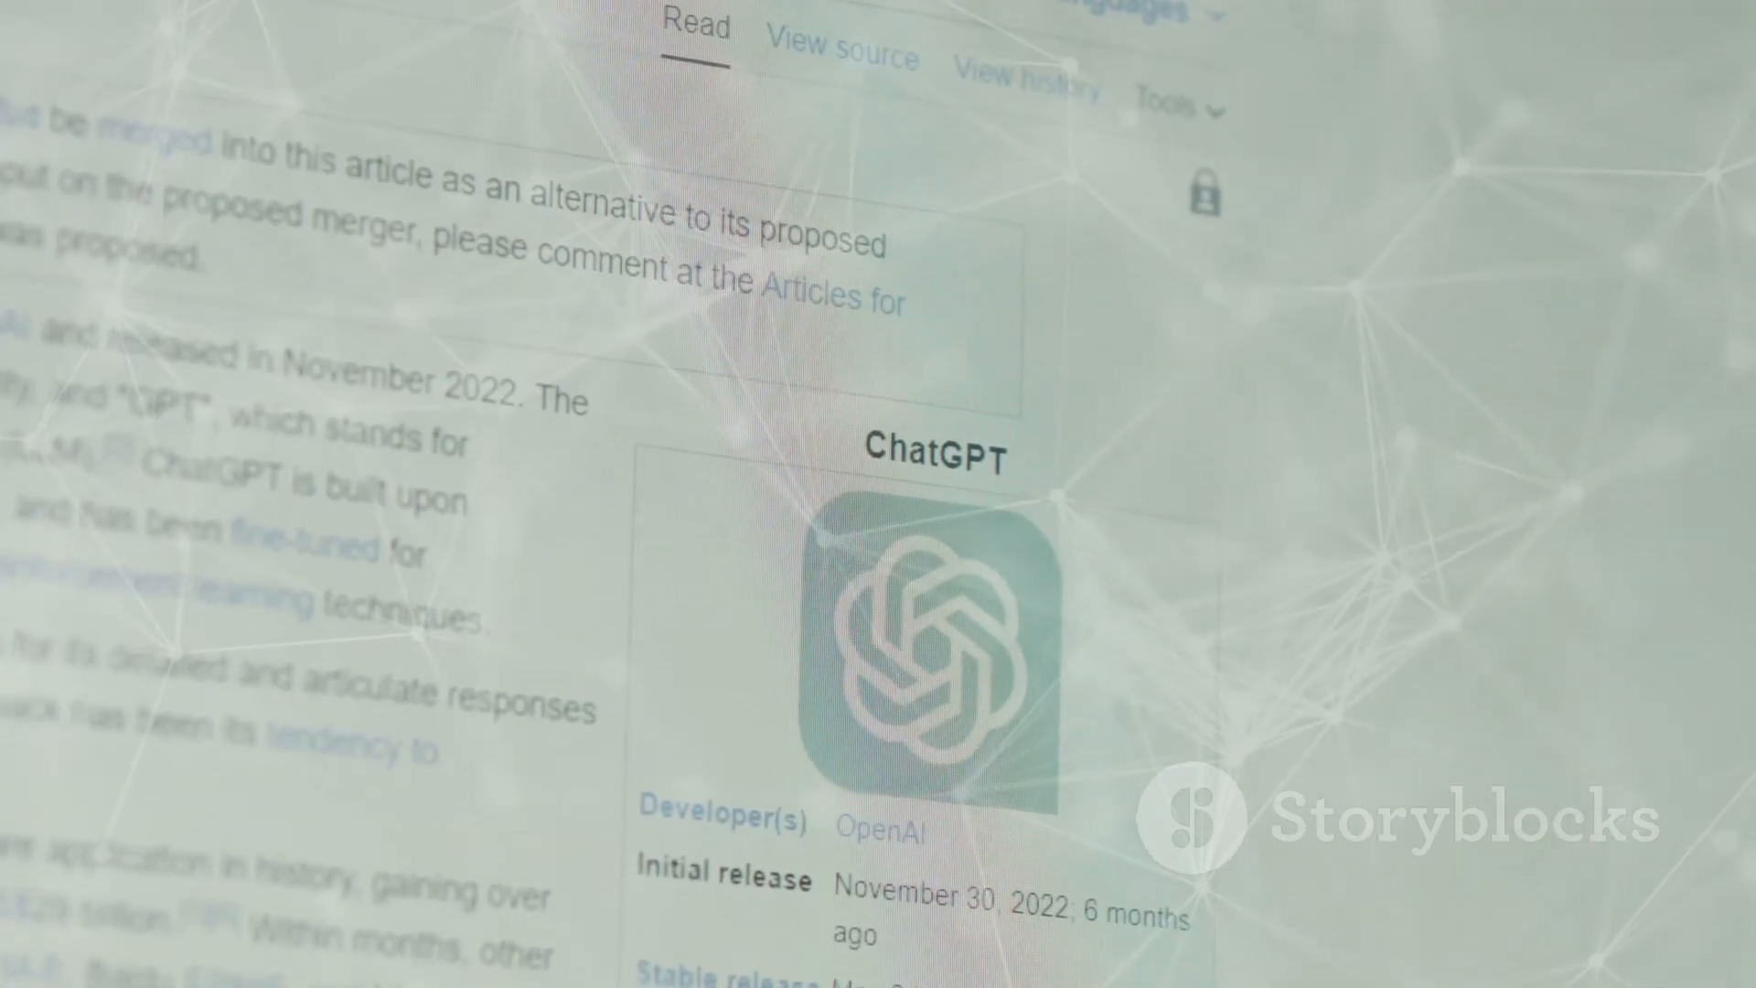
scroll(down, 3)
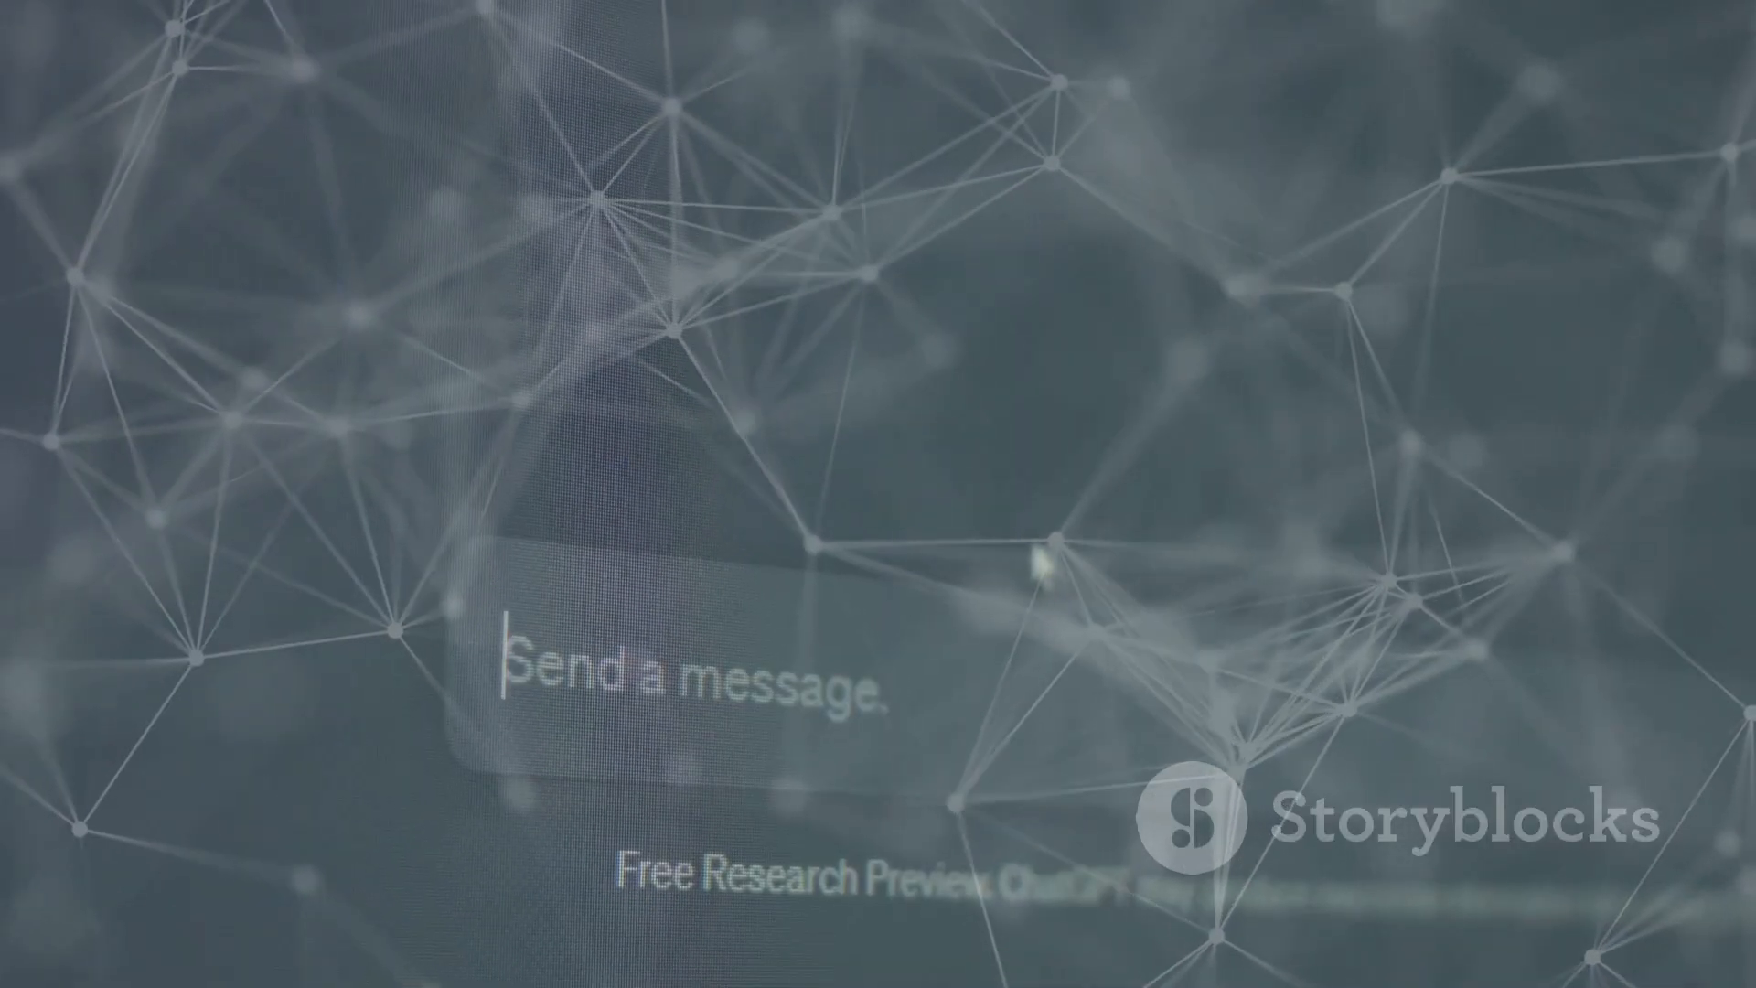
text(Expl)
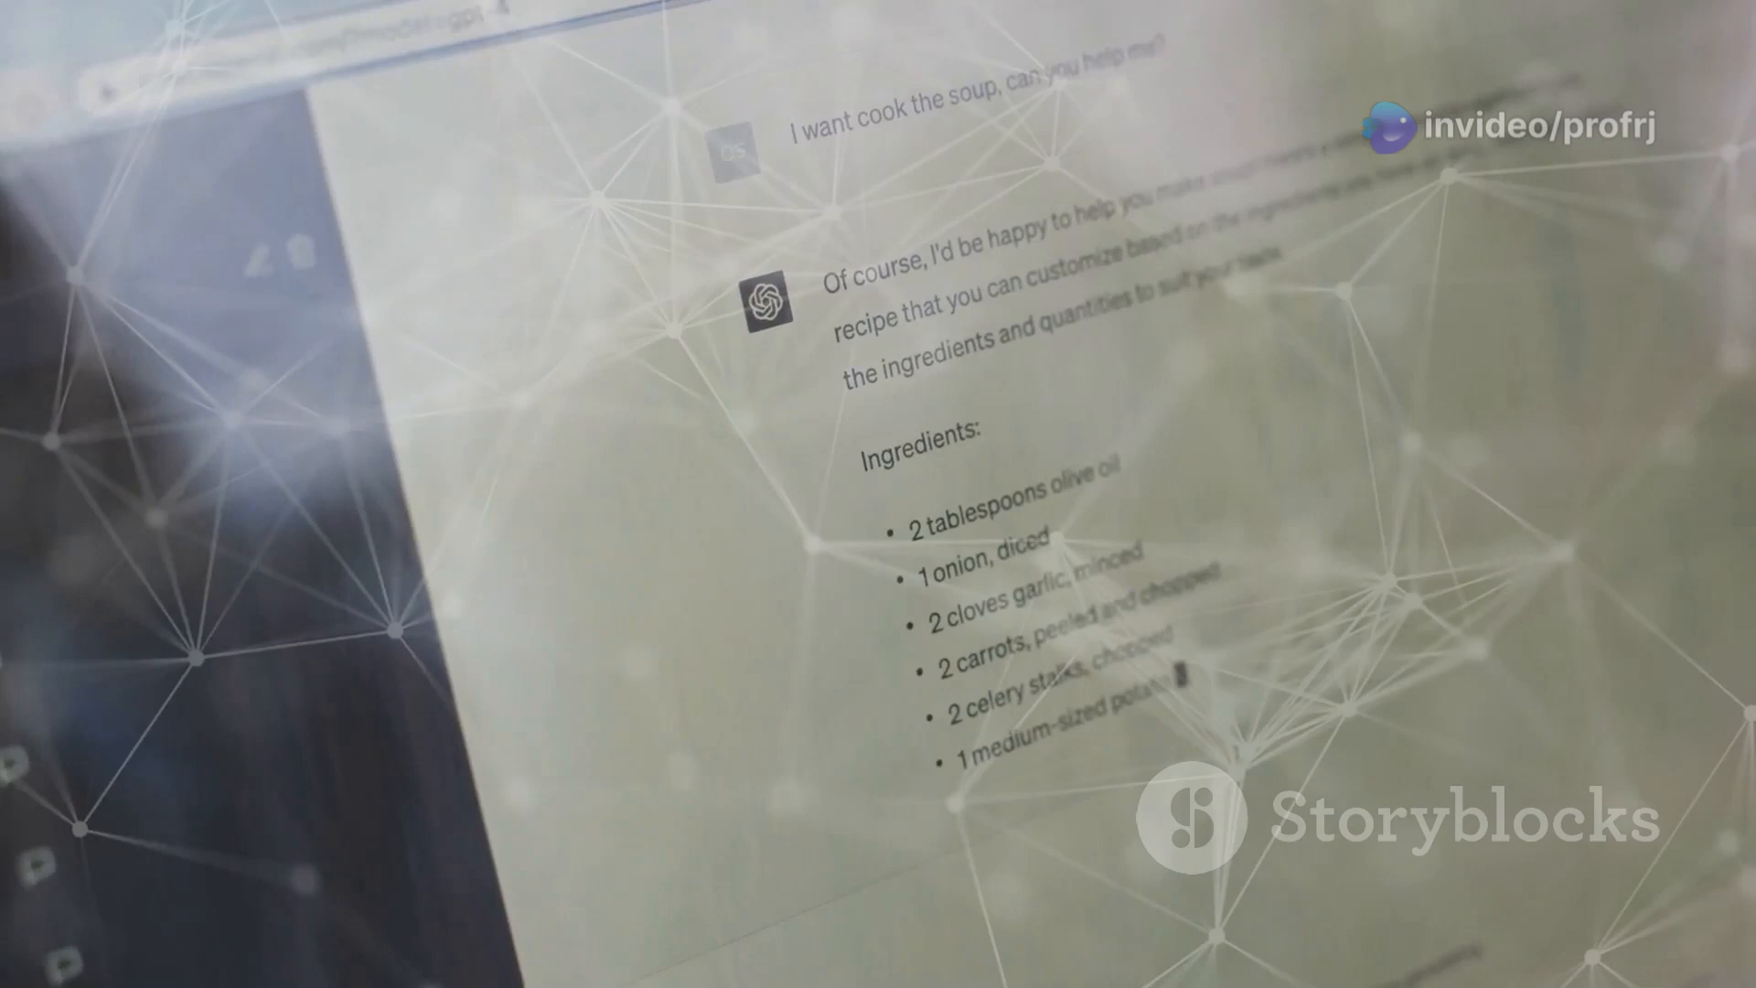
scroll(down, 3)
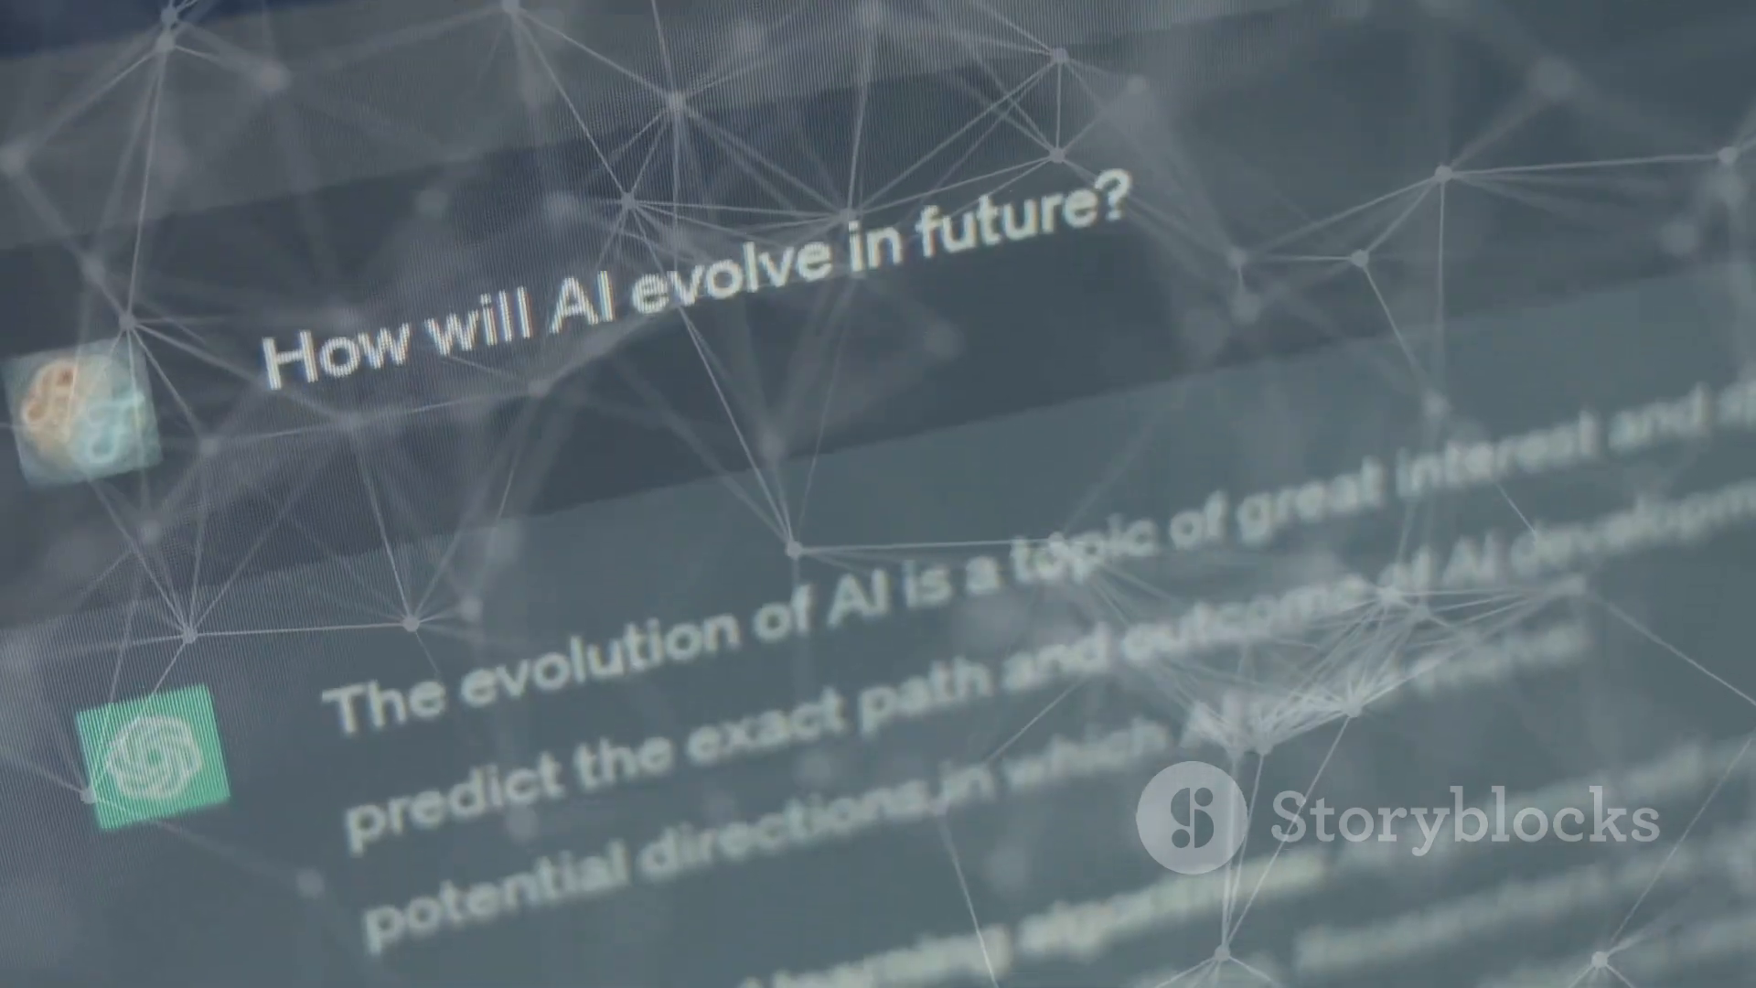
scroll(down, 3)
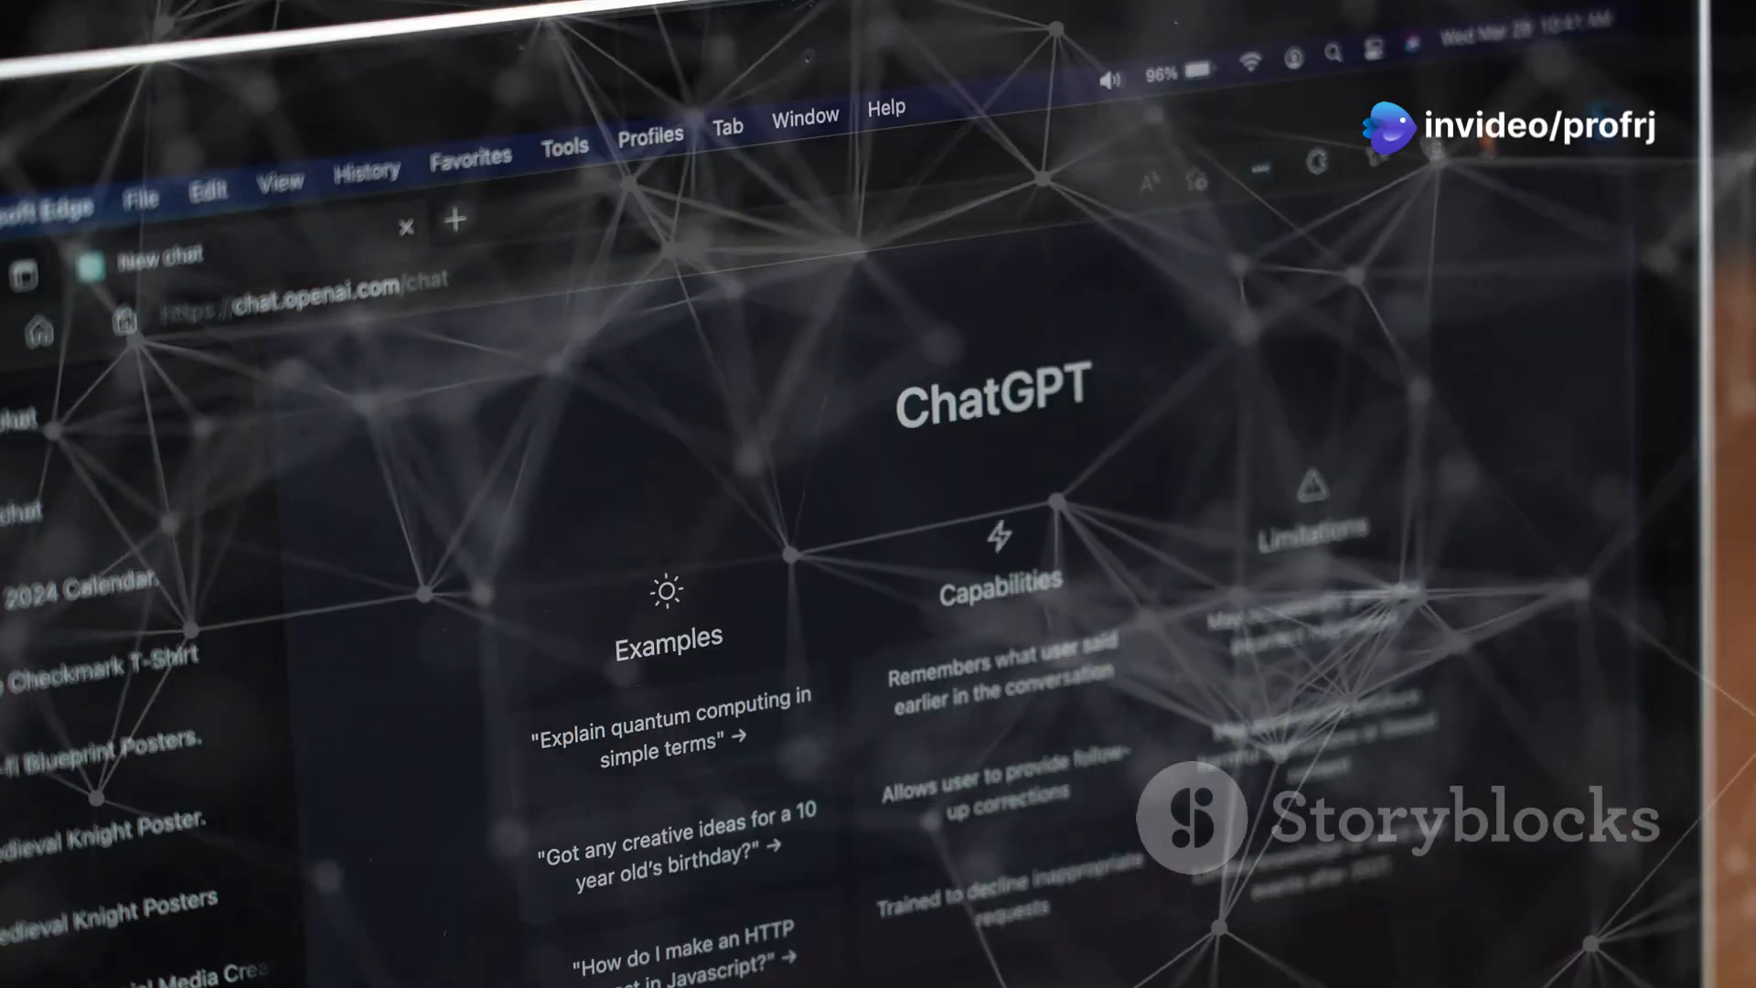
text(Tell me a story about the importance of A.I.)
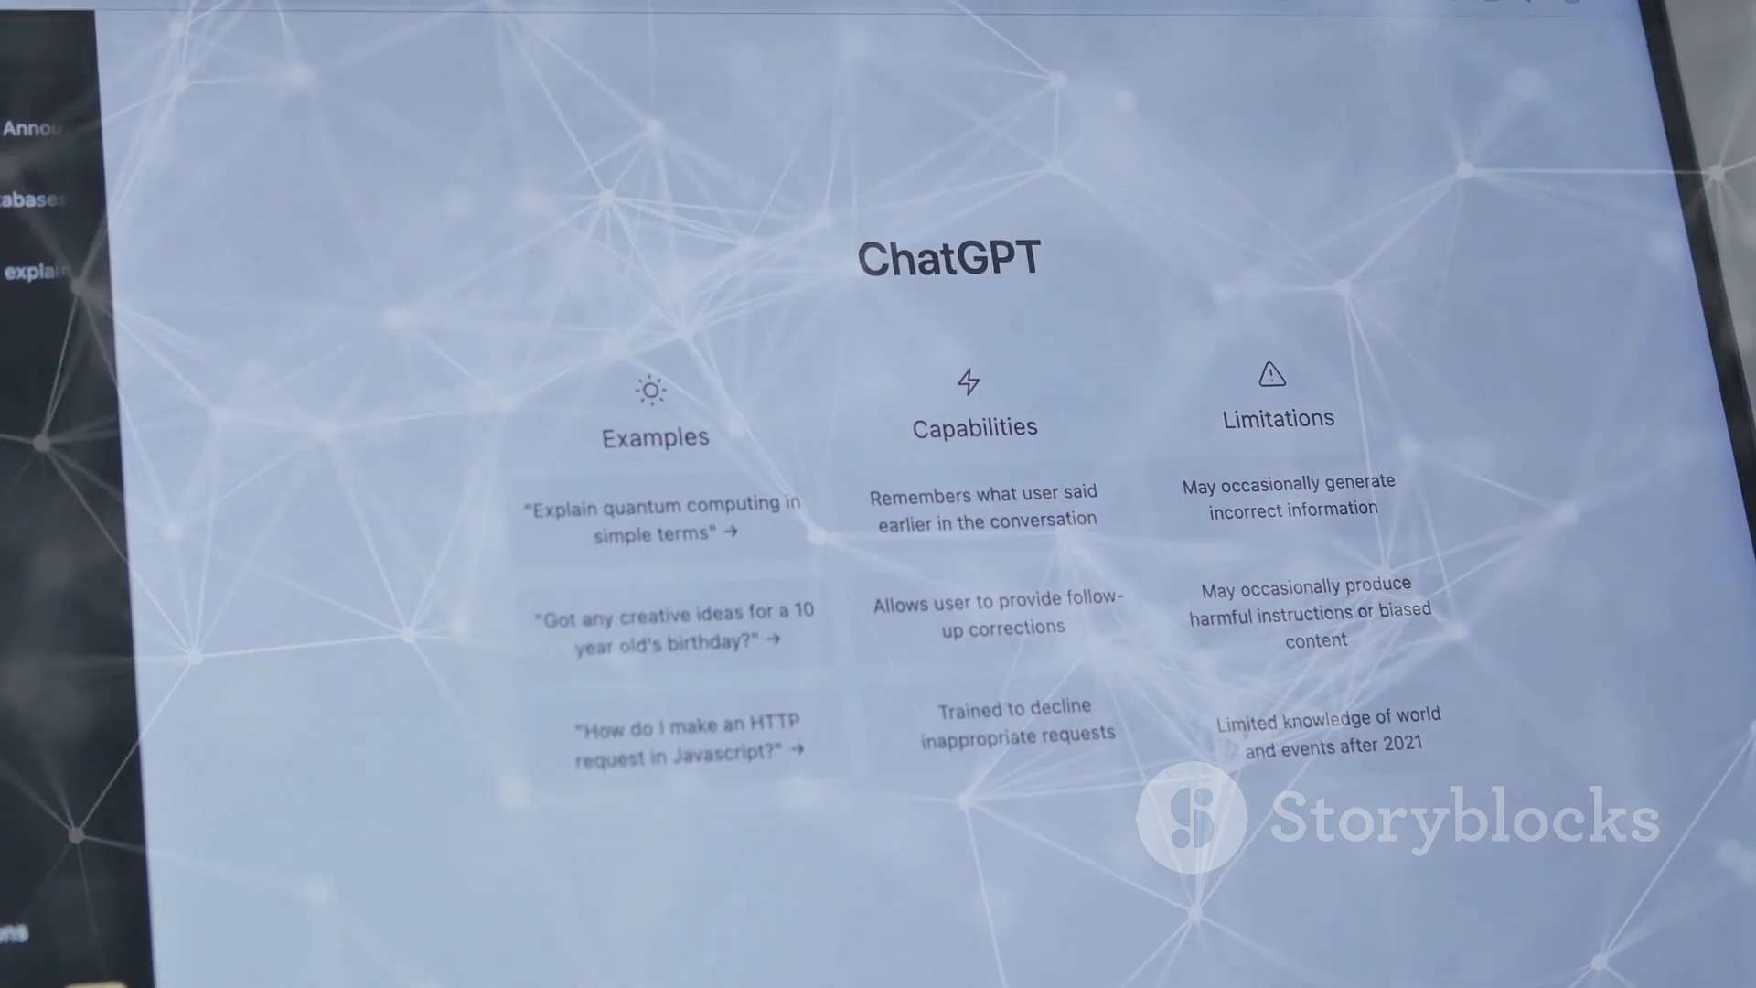
click(677, 624)
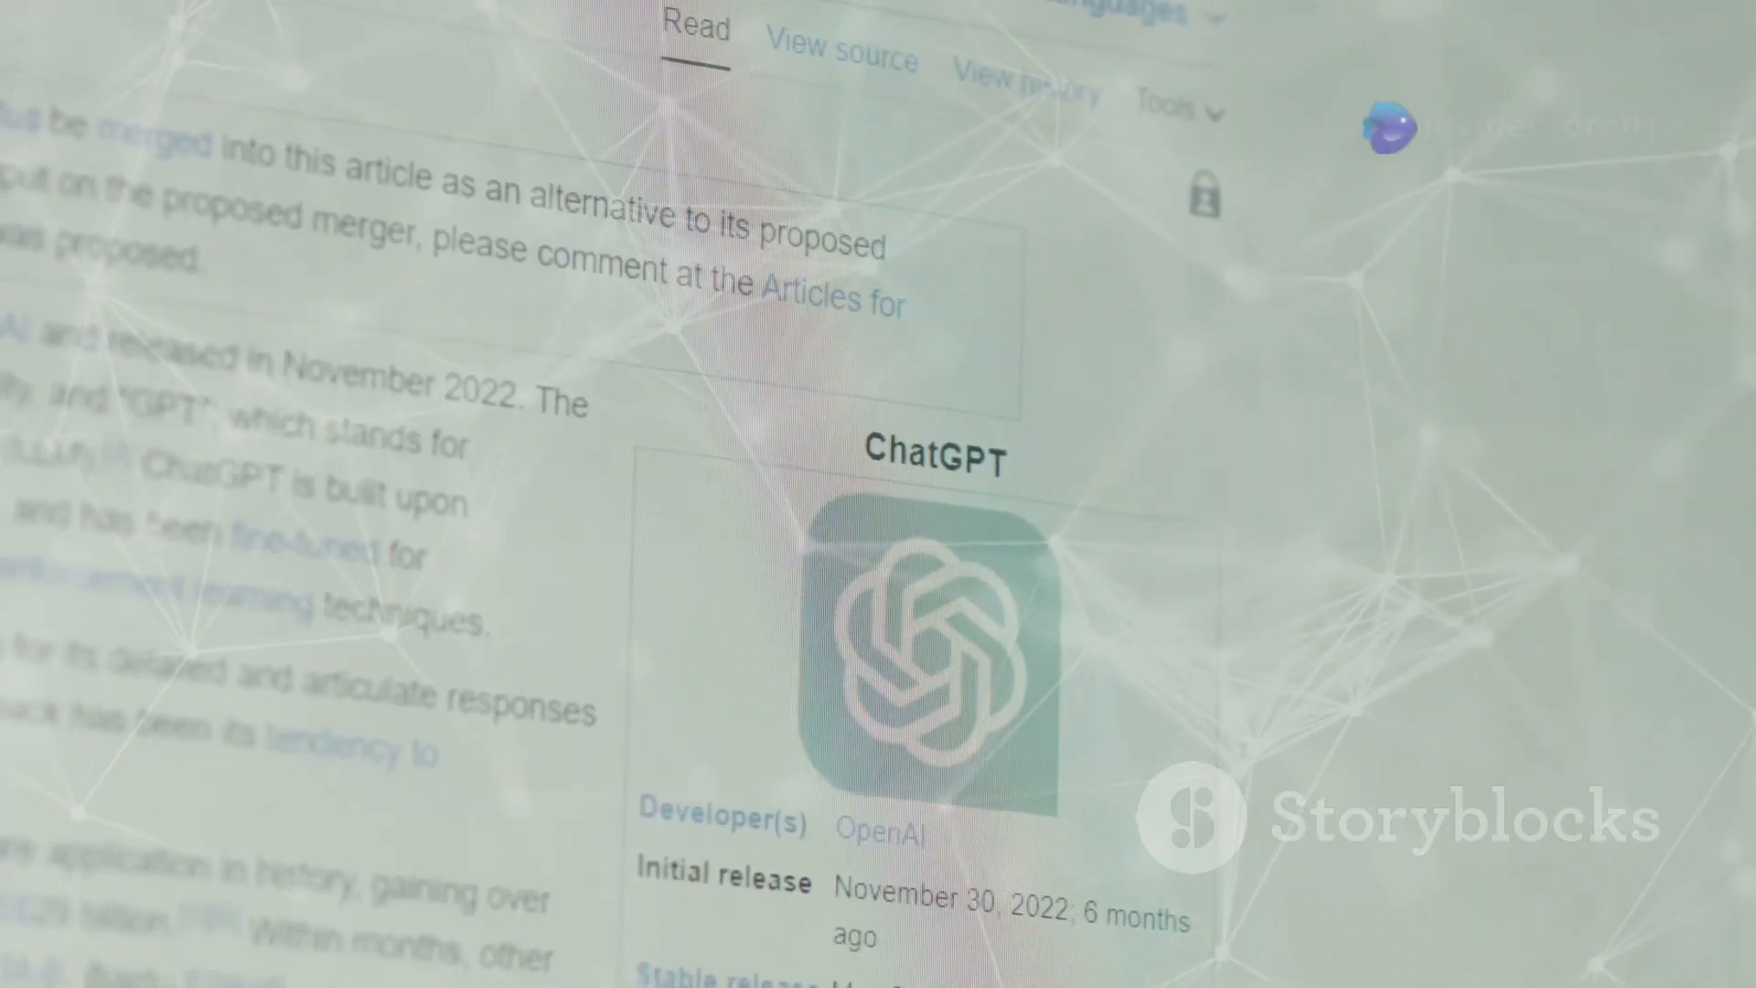
scroll(down, 3)
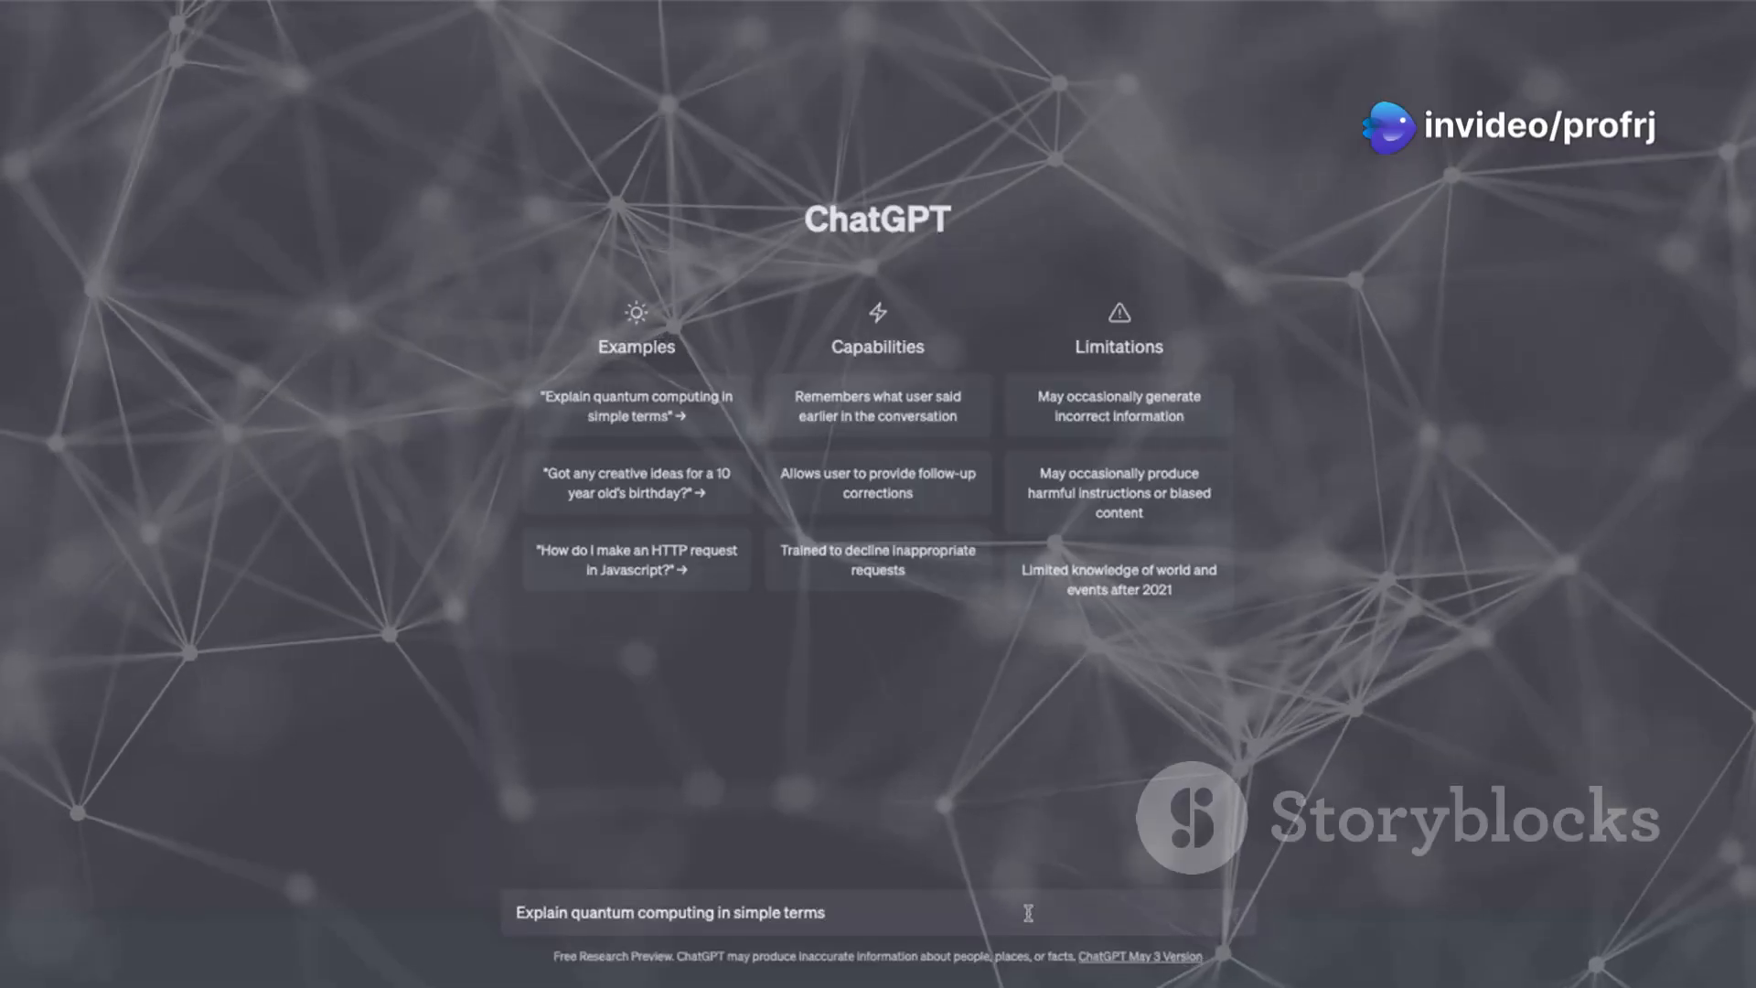
key(Enter)
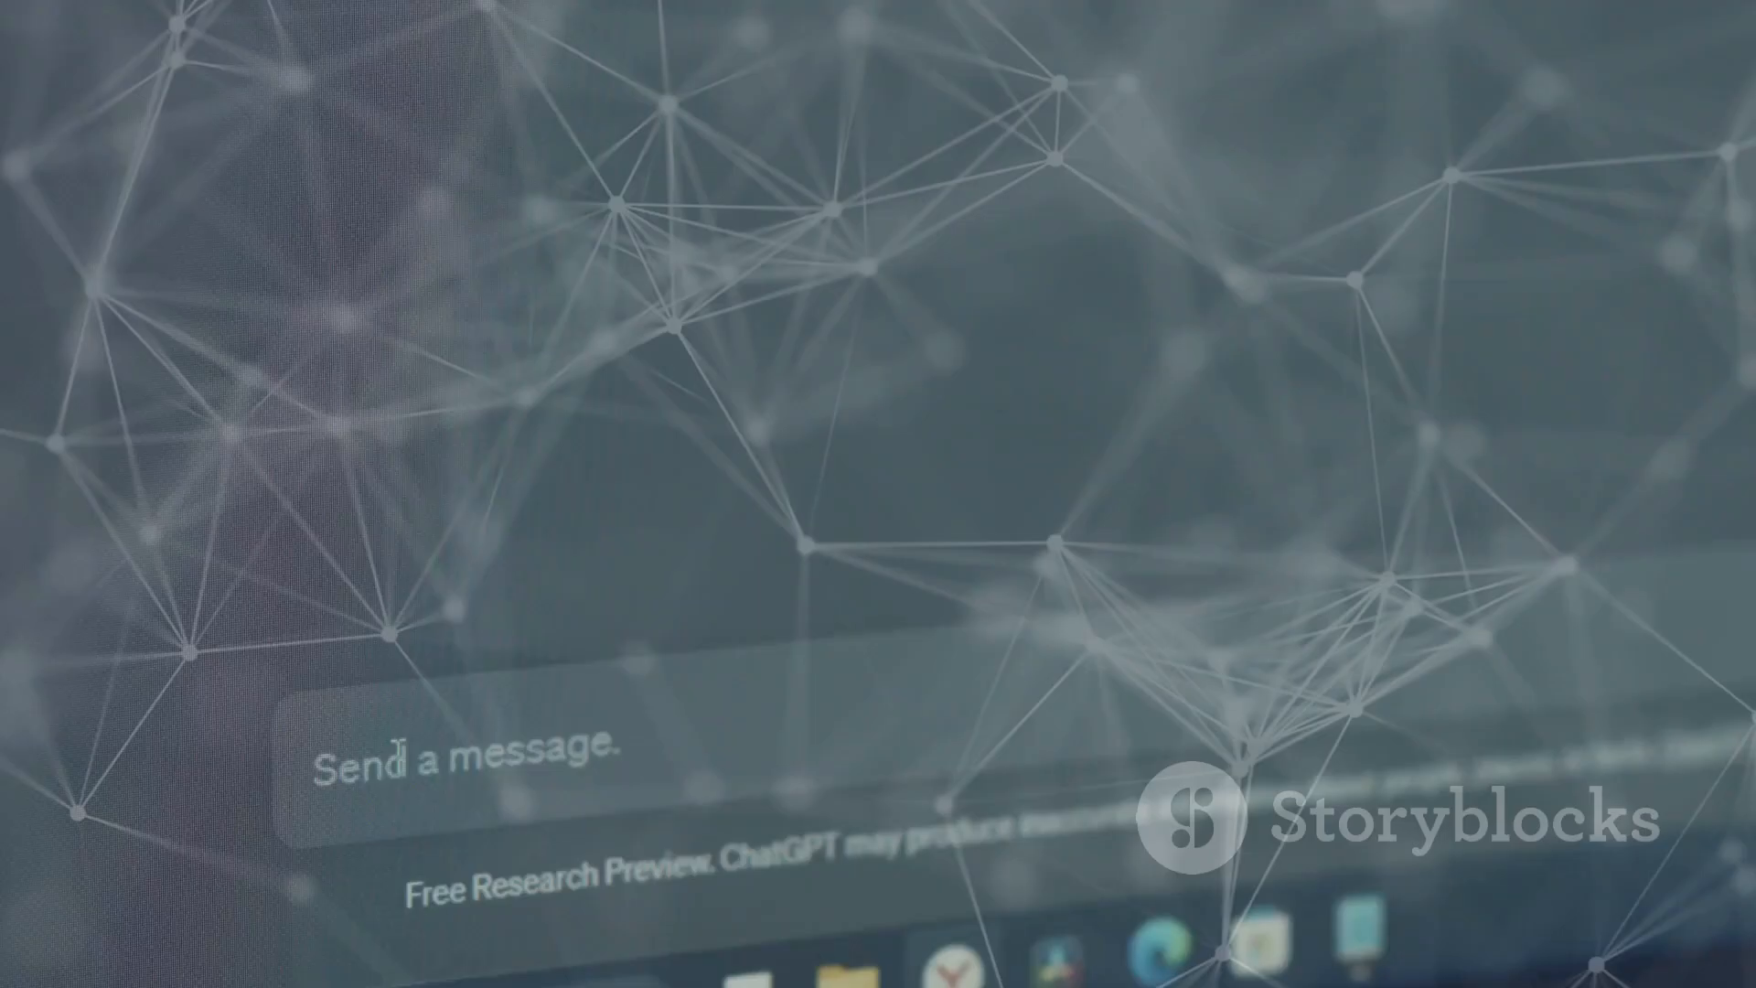
text(ls)
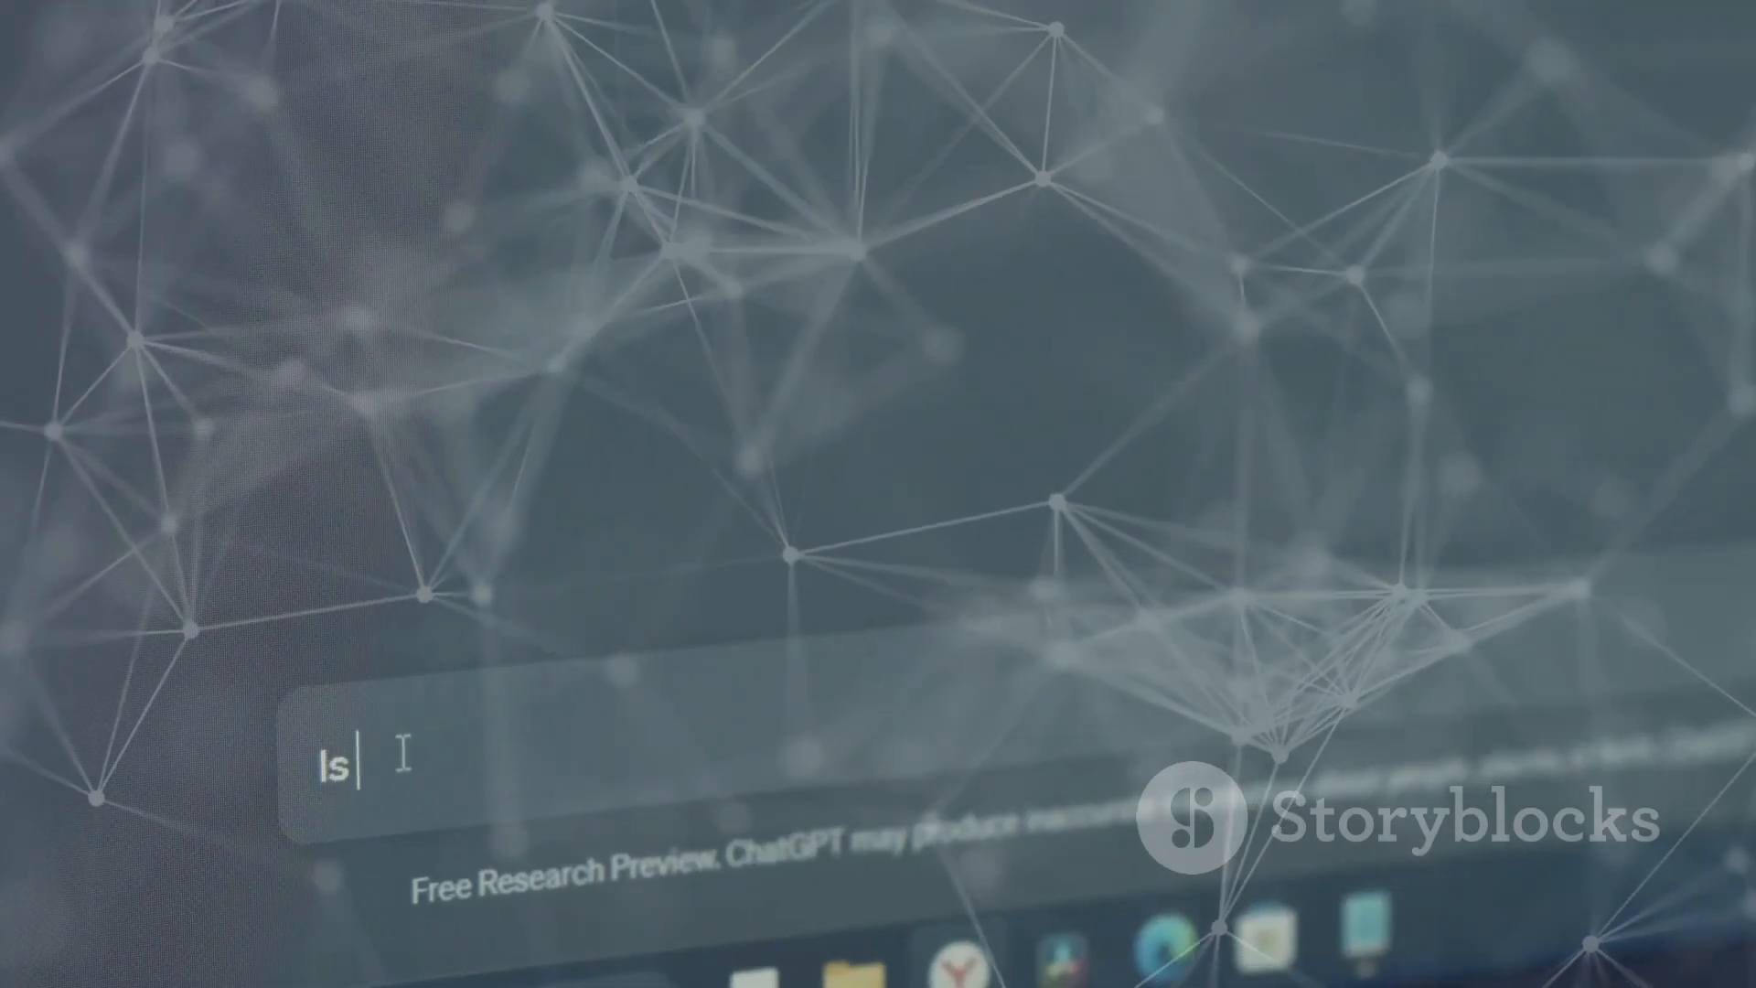
text(AIa)
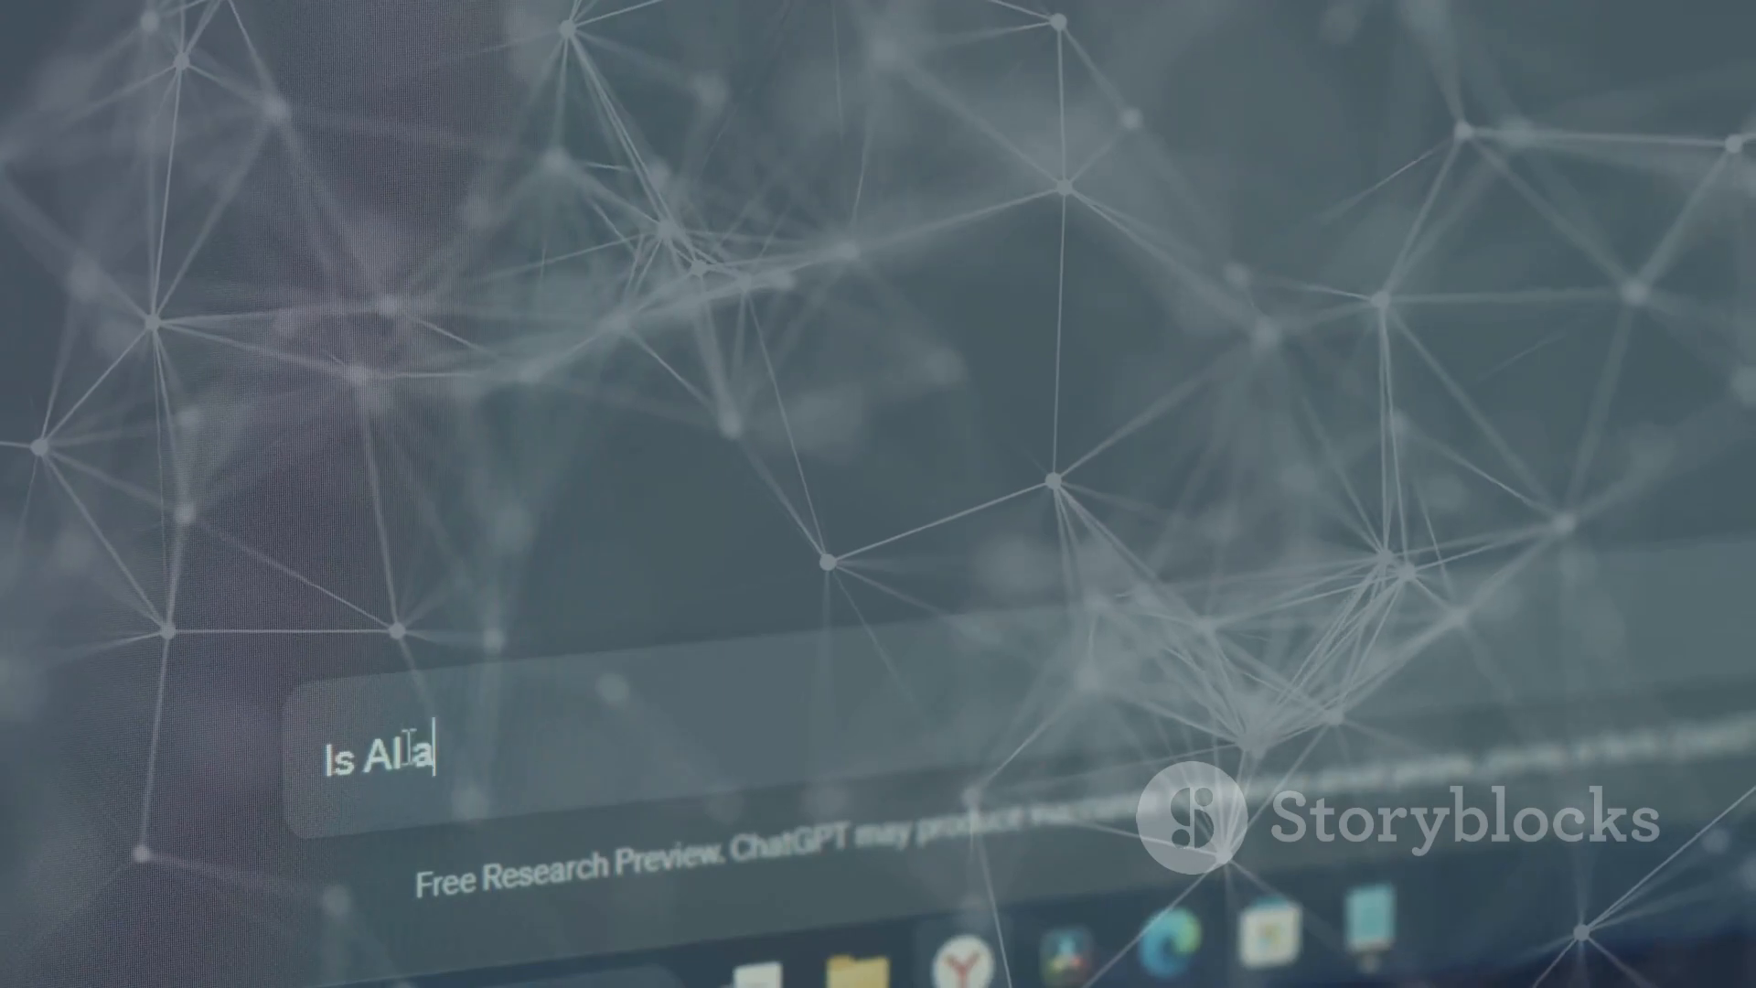